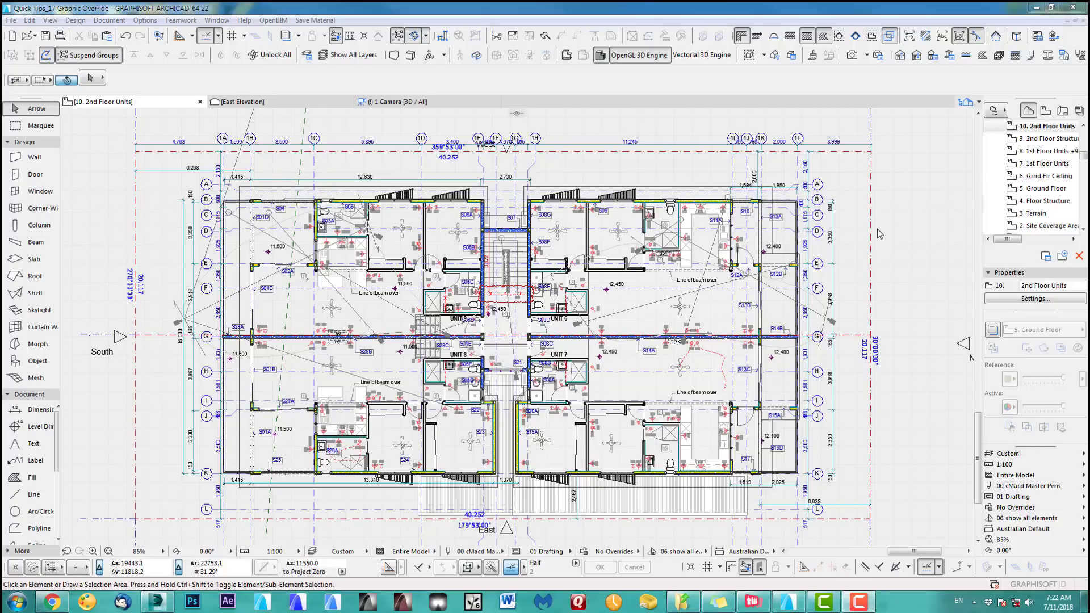
mouse_move(822, 268)
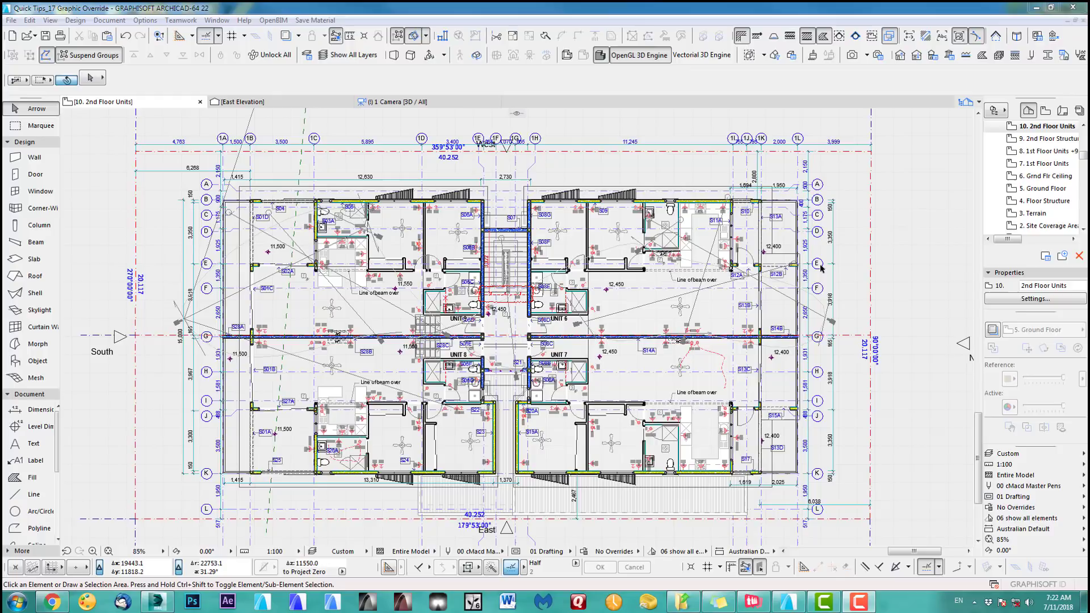
mouse_move(887, 226)
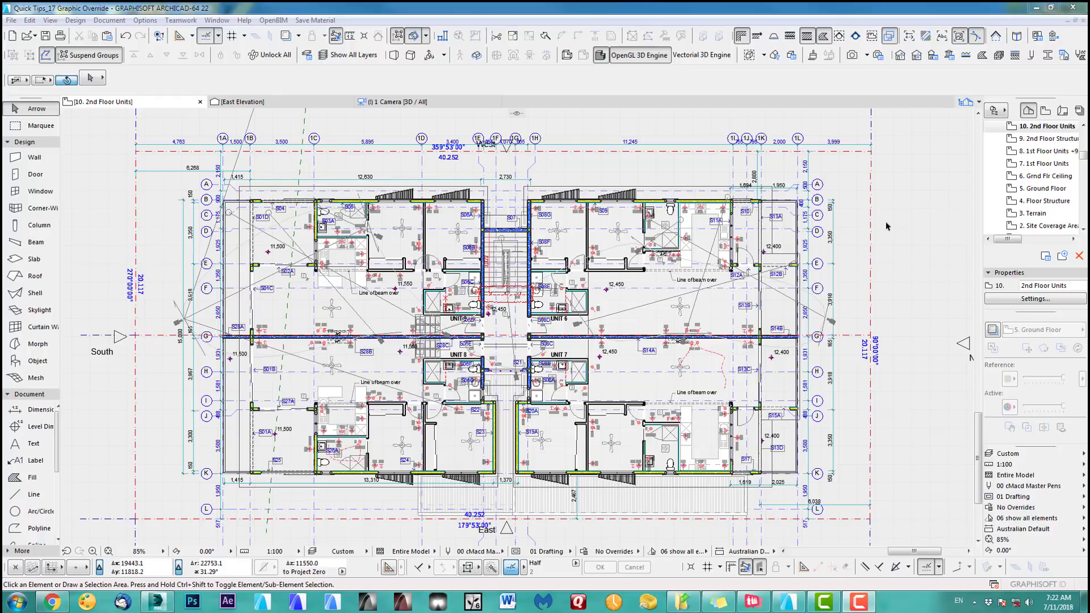
mouse_move(393, 135)
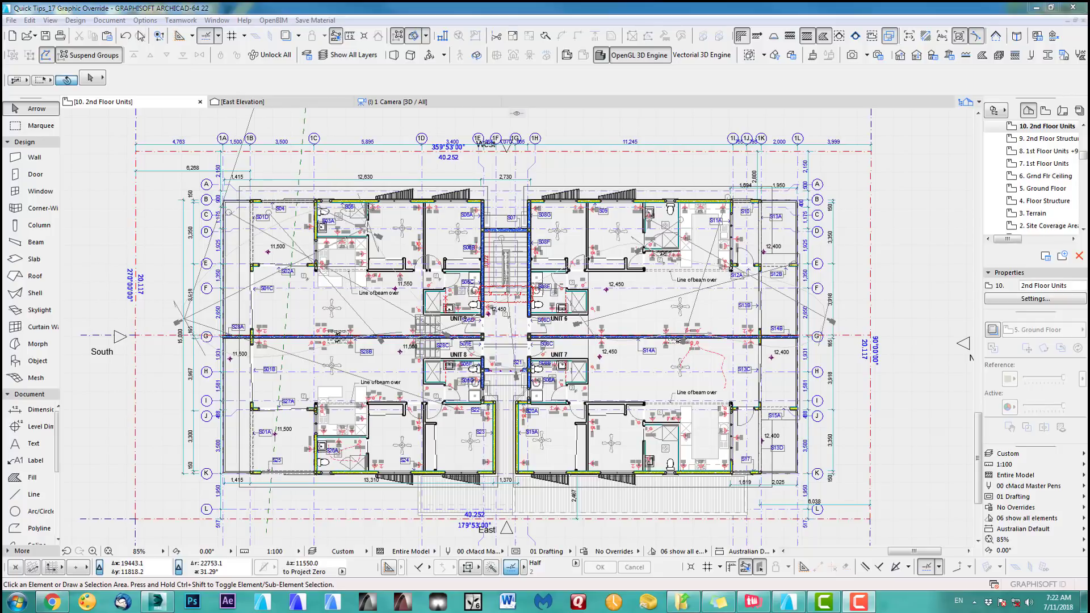
Step: Check the model in the 3D window, orbiting to the front facade, then return to the 2nd floor plan
click(109, 20)
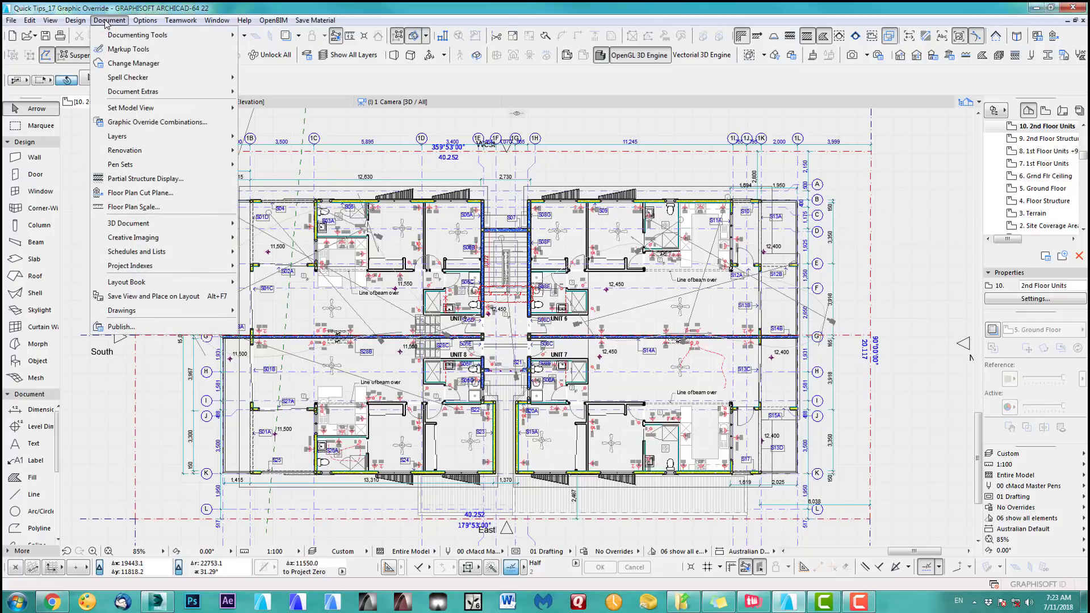
mouse_move(131, 91)
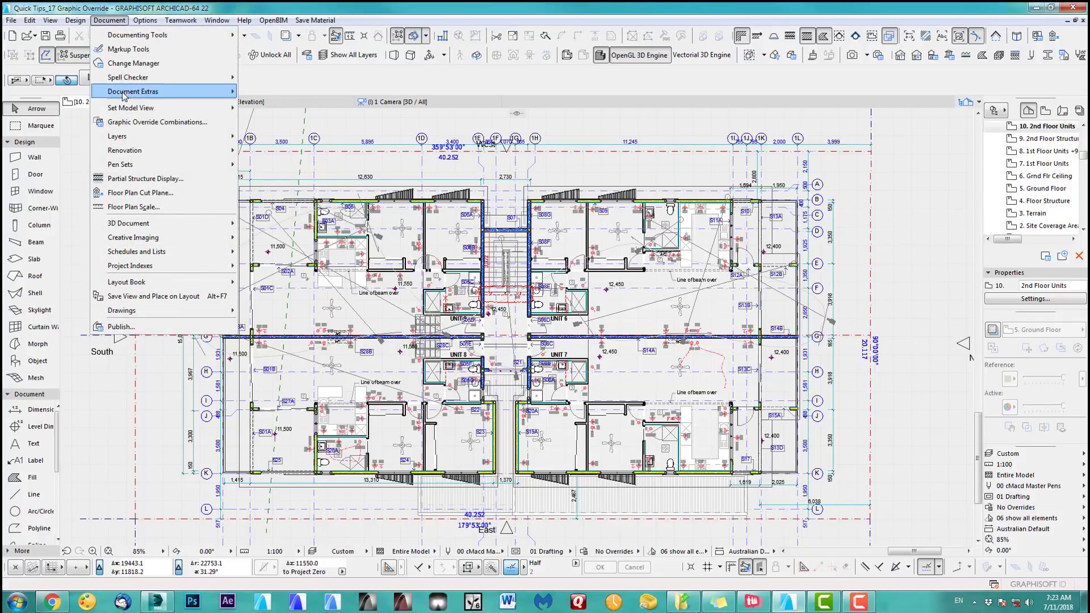
mouse_move(156, 123)
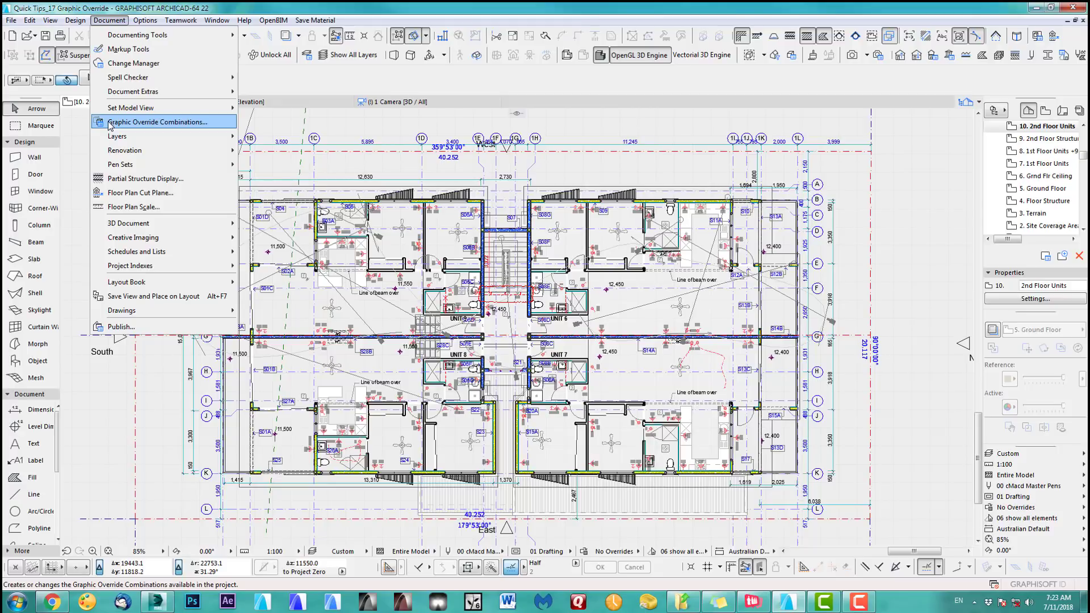
click(161, 121)
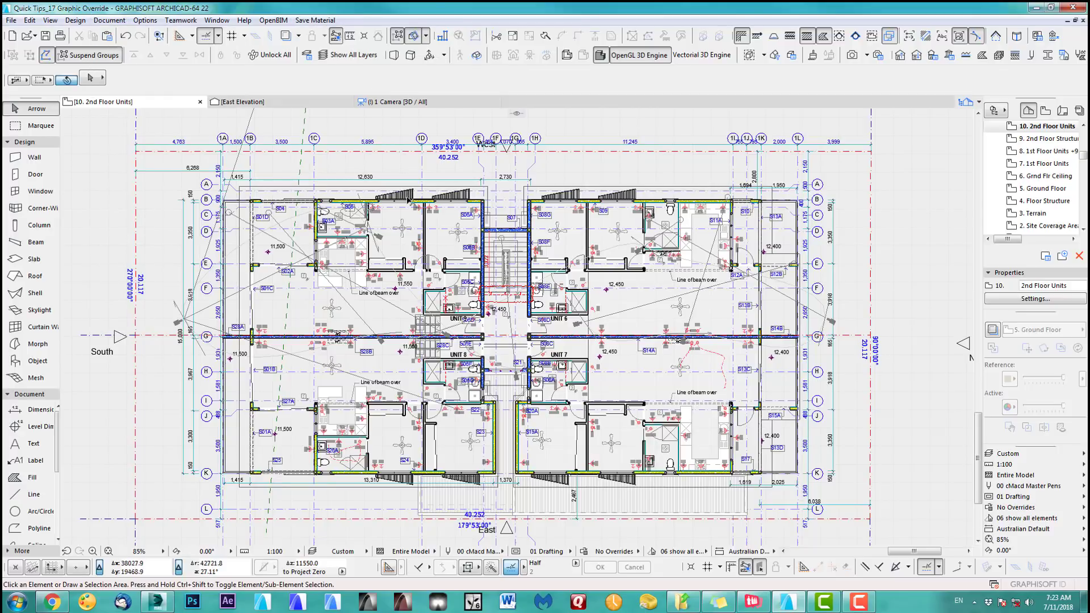
click(400, 102)
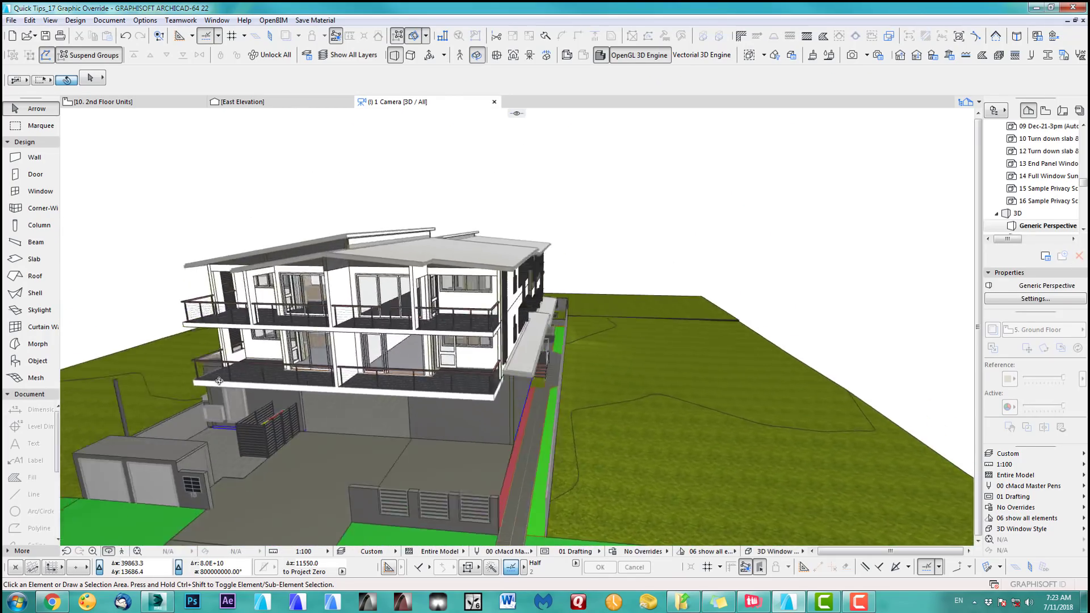
drag(219, 381, 479, 359)
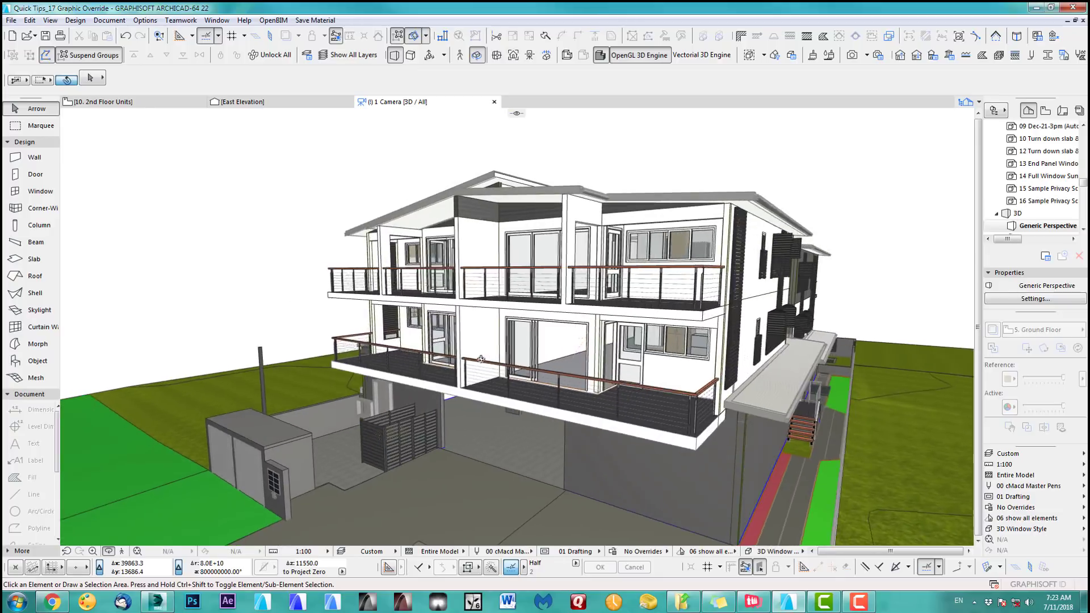
click(105, 102)
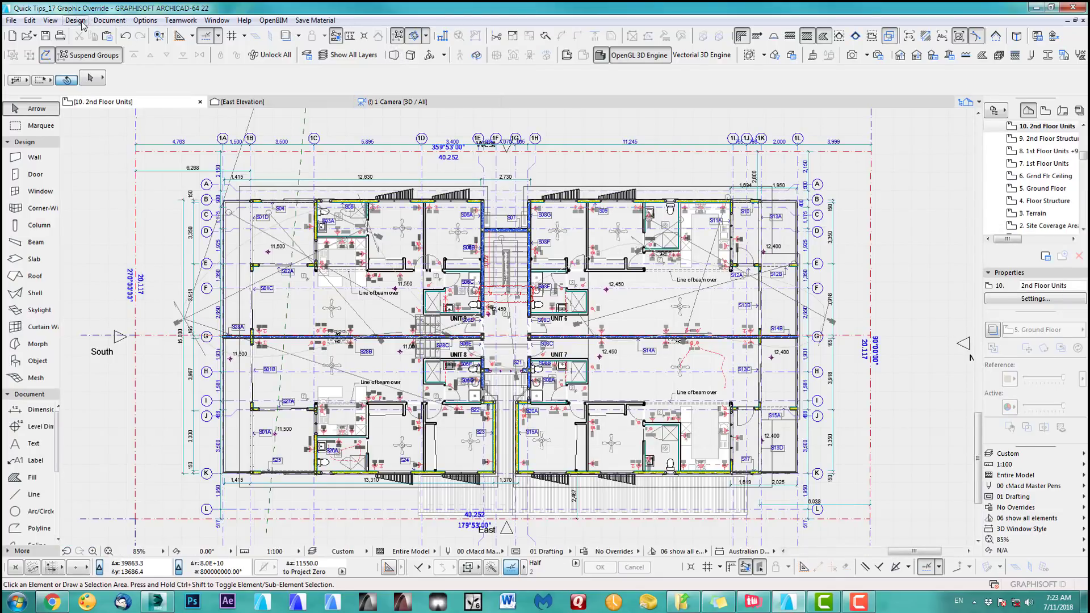
Step: Bring up Graphic Override Combinations from the Document menu
click(112, 21)
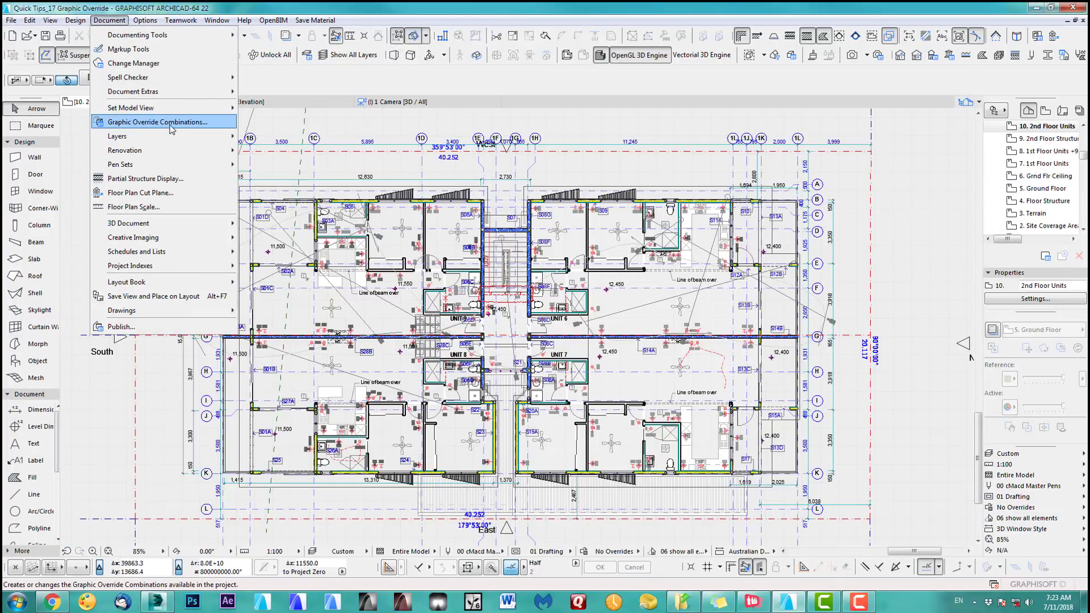
click(157, 122)
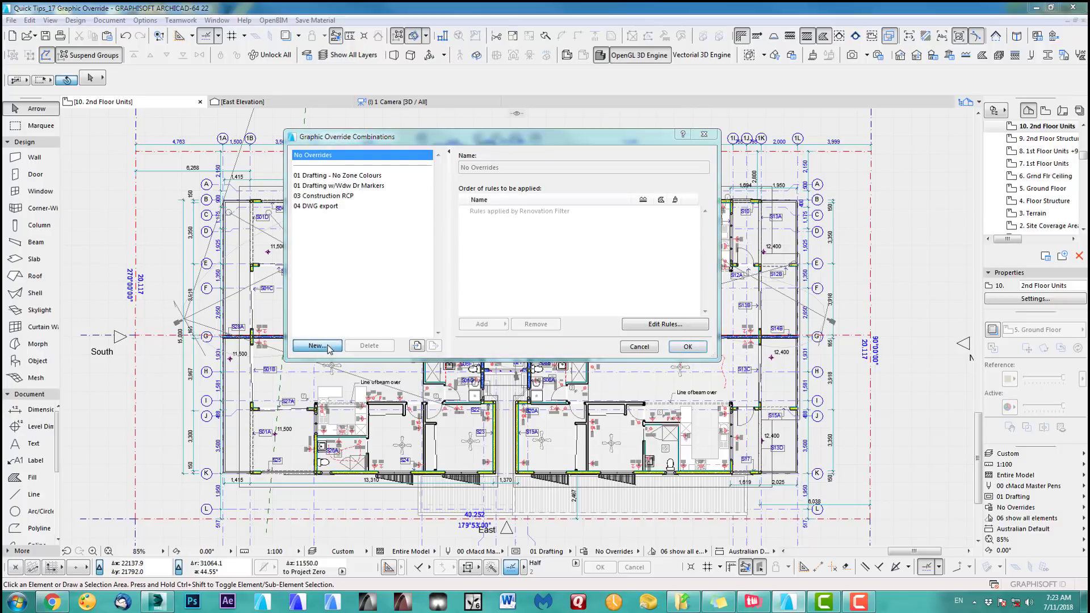
Step: Create a new combination named 'Wall Internal 50% transparent'
click(315, 346)
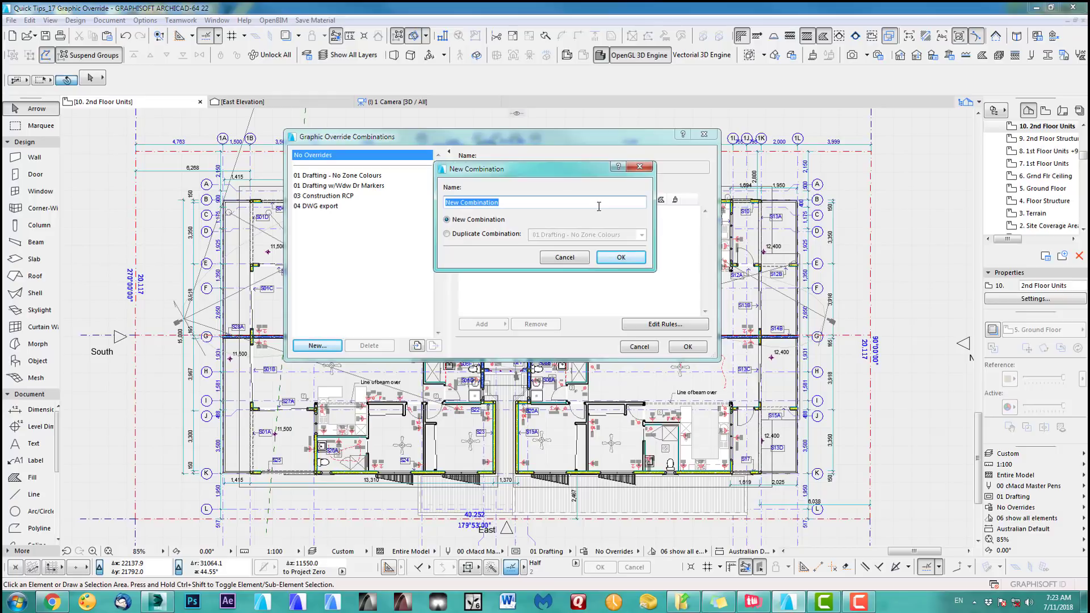
text(WallIternal)
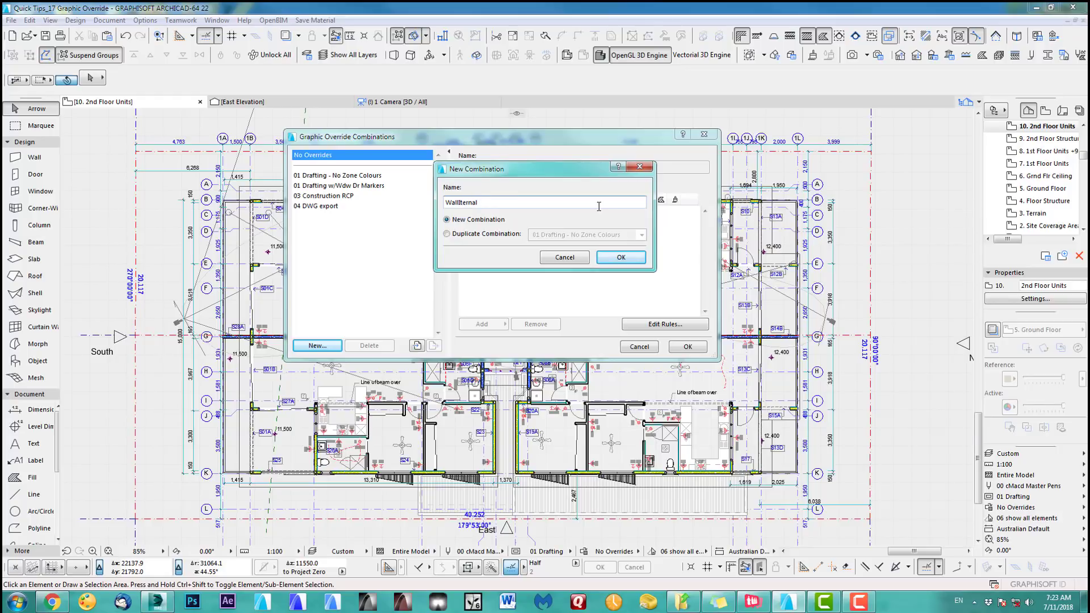
text(550)
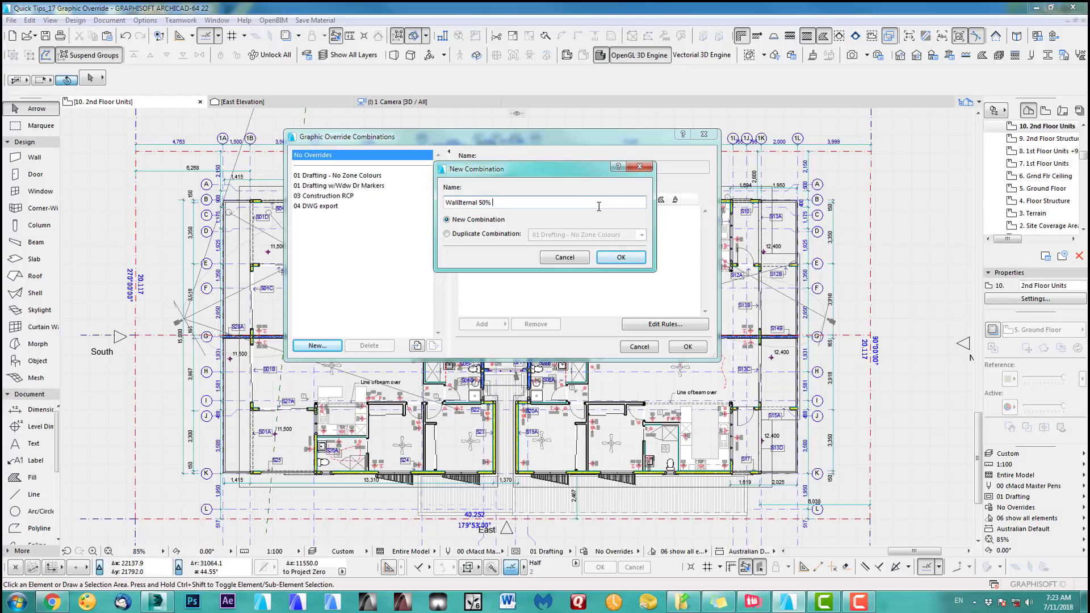
text(trans)
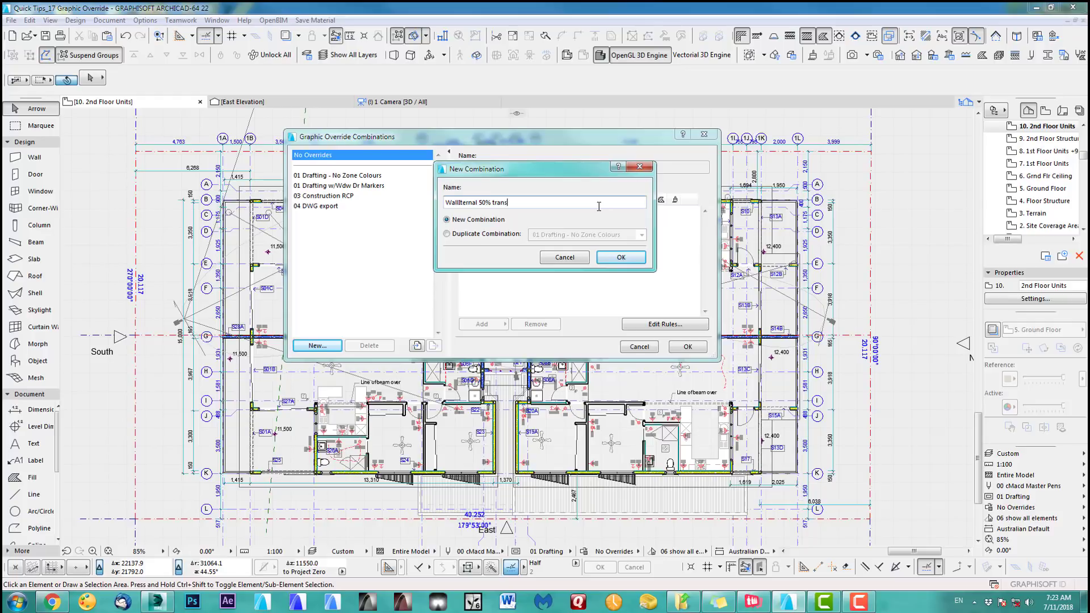
text(parent)
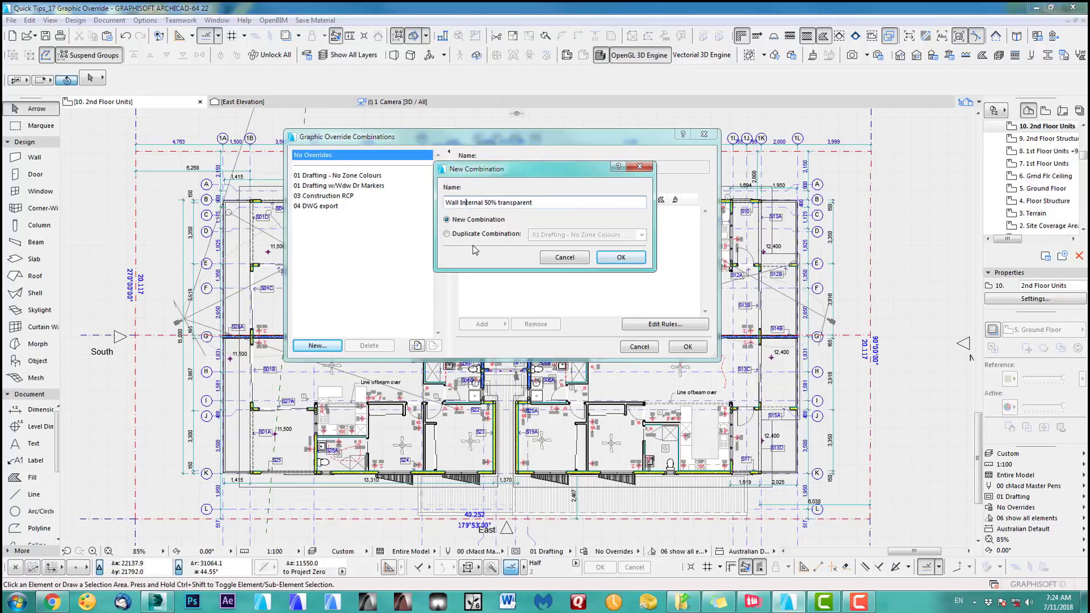
click(622, 257)
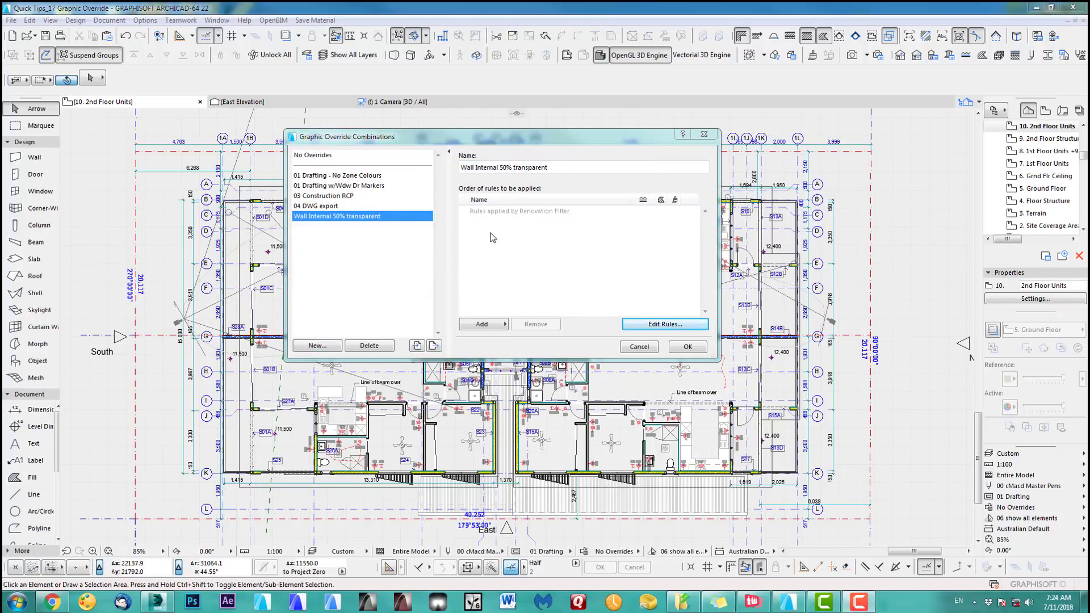
Step: Add a new rule to the Wall Internal 50% transparent combination
click(482, 325)
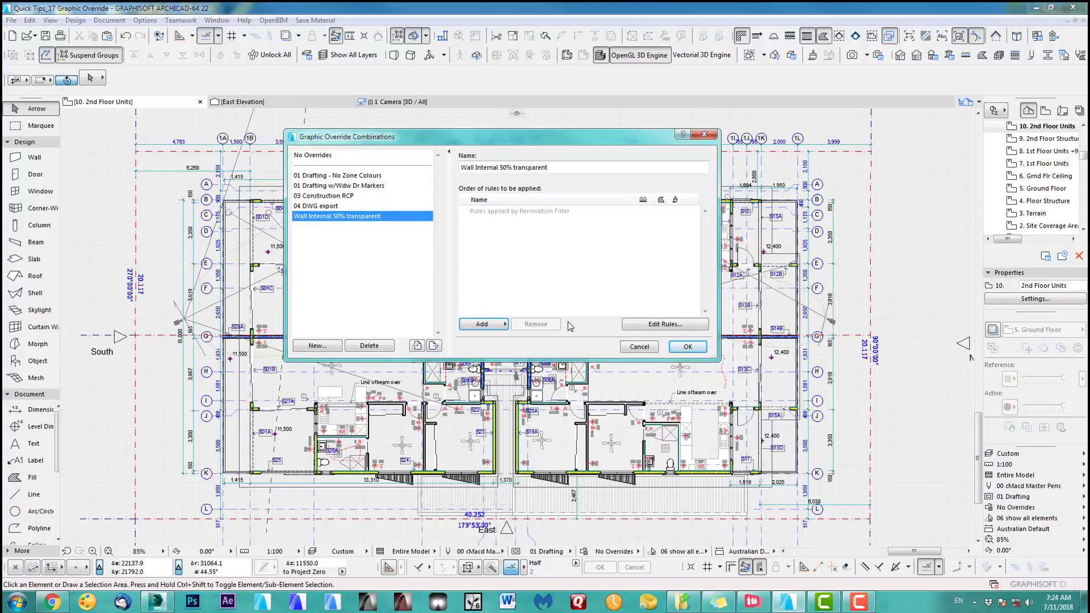
click(482, 323)
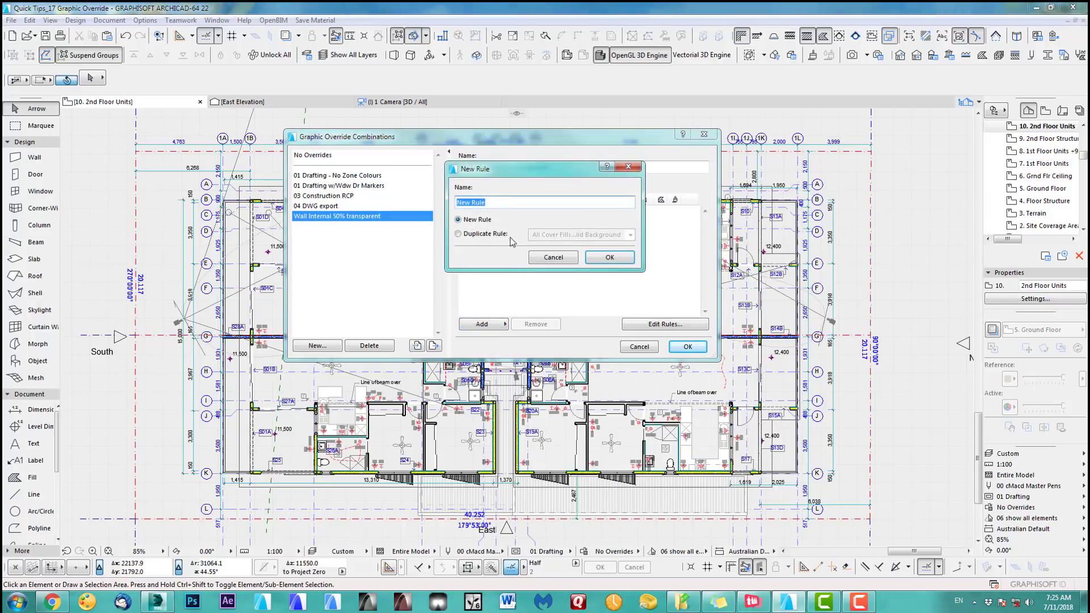
Step: Name the new rule 'internal 50%' and confirm it
text(internal 50)
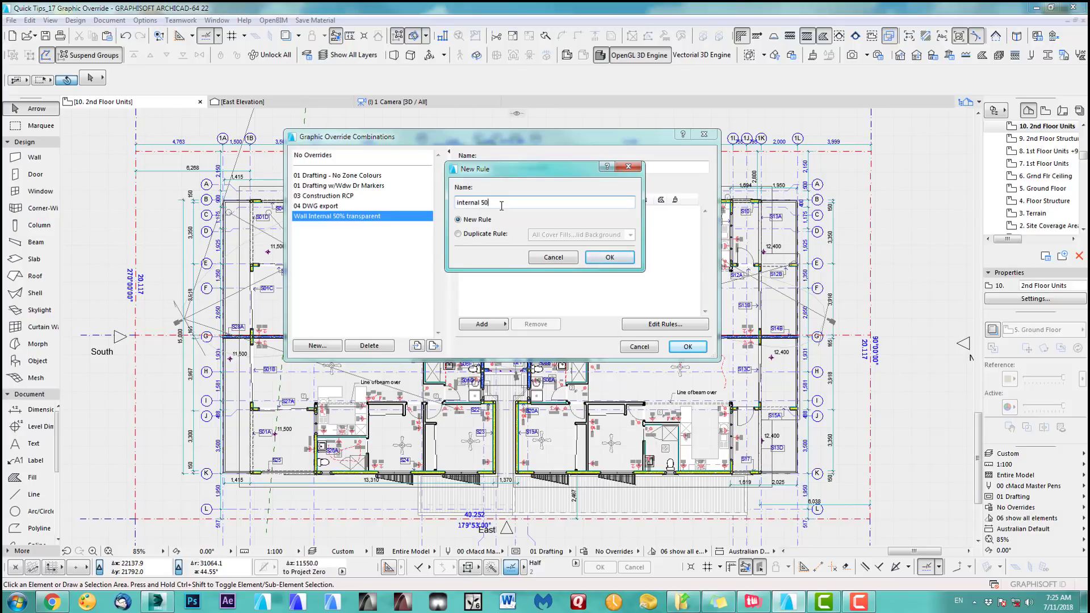
click(610, 257)
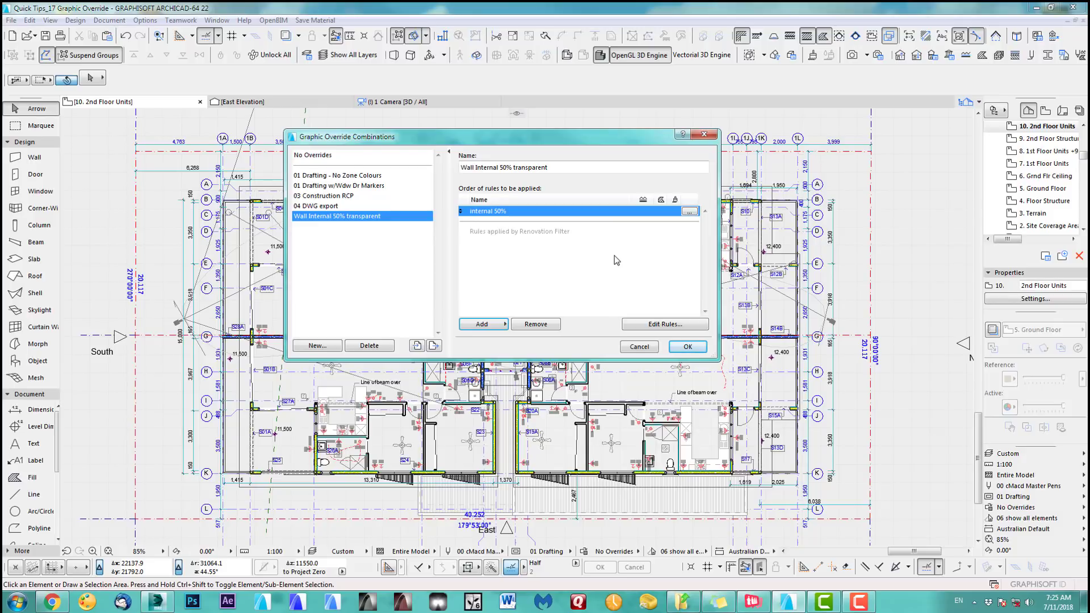
click(665, 325)
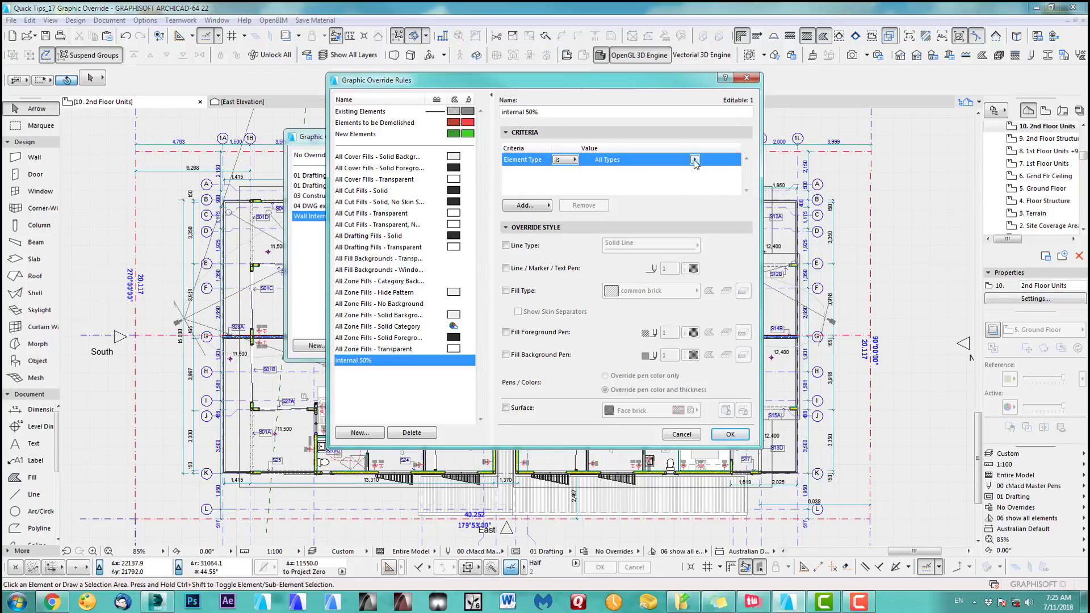
Step: Target the internal 50% rule at walls and choose its override surface material
click(524, 205)
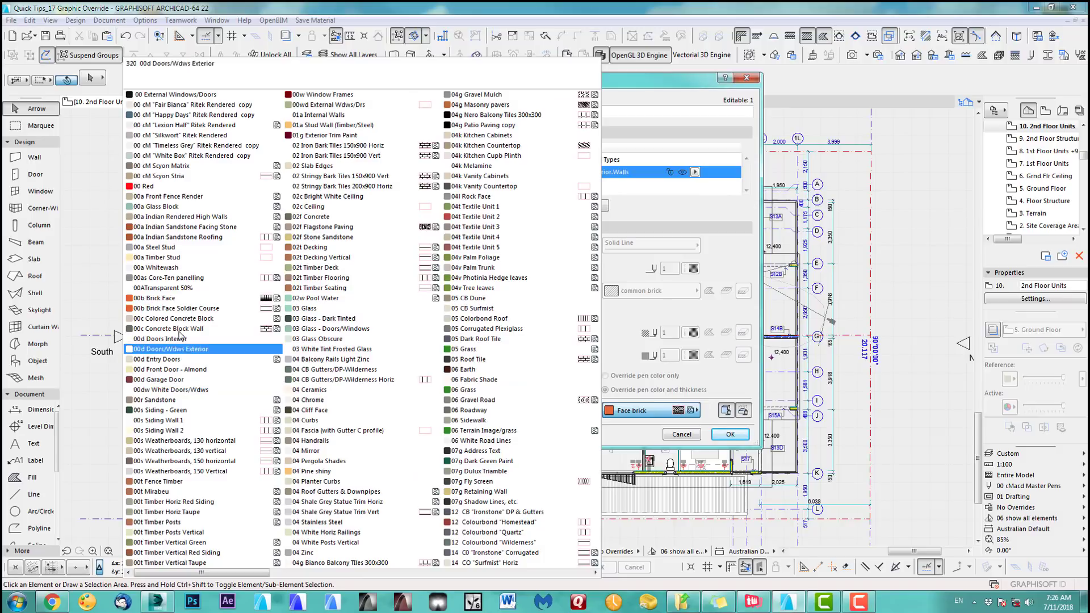
click(164, 288)
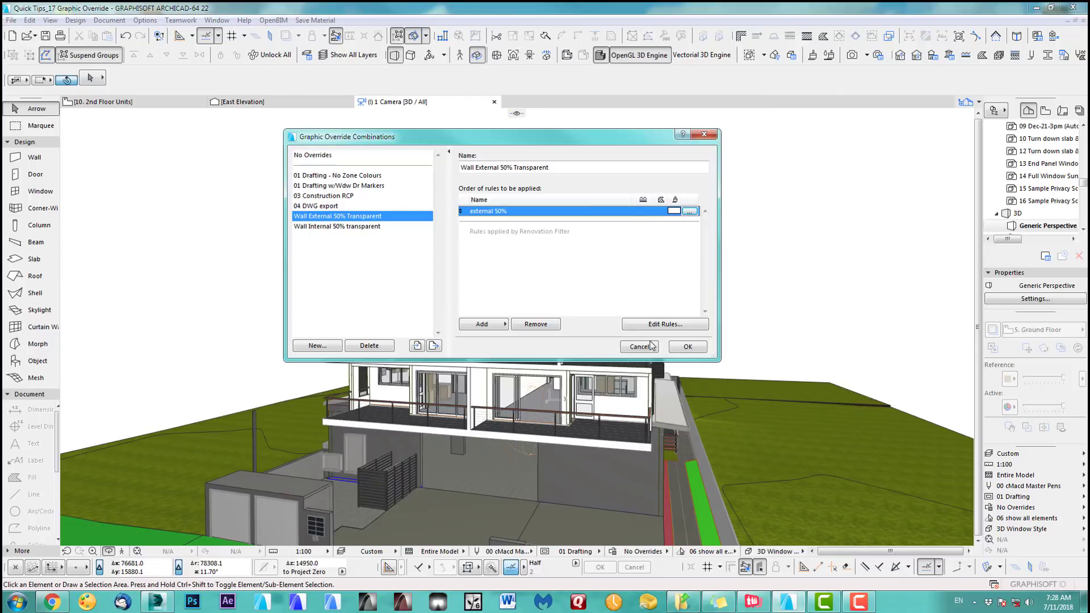
Step: Close the combinations setup and return to the 2nd Floor Units plan
click(688, 346)
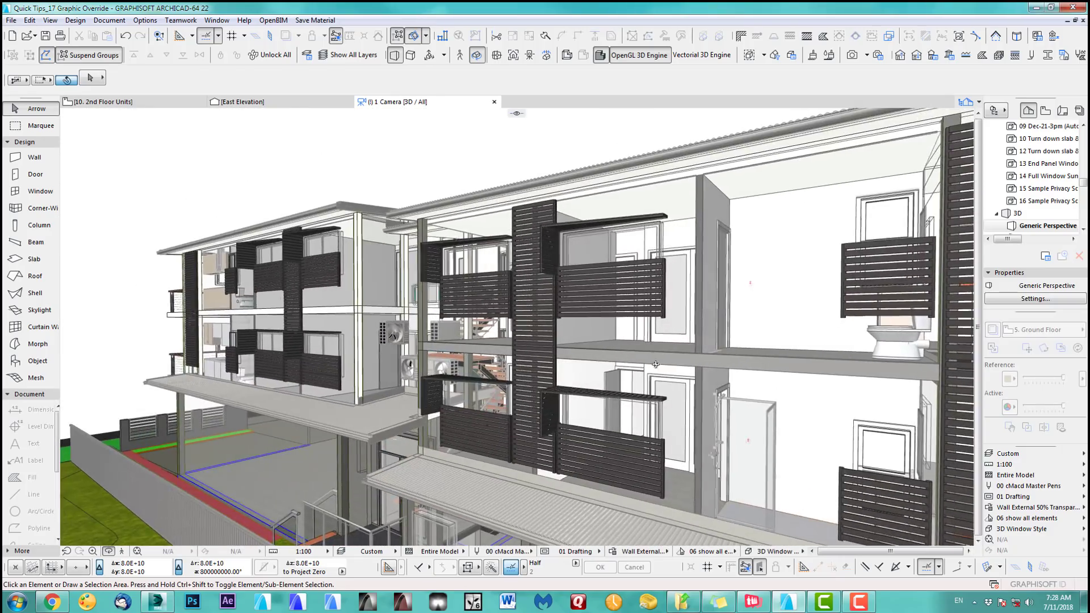
click(102, 101)
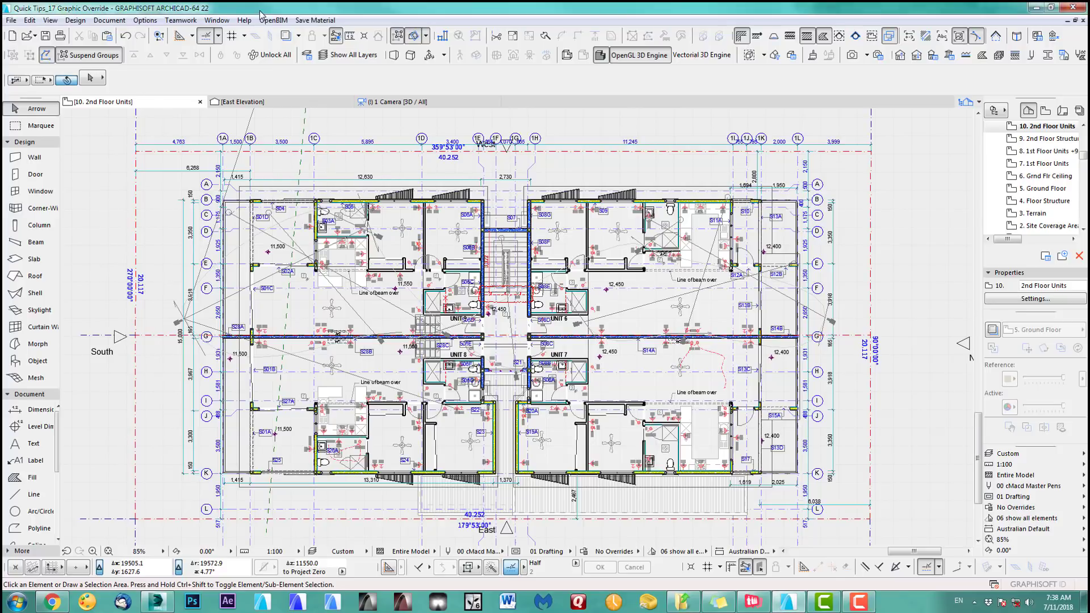
Step: Create the Roof combination and start a brand-new rule for it
click(111, 20)
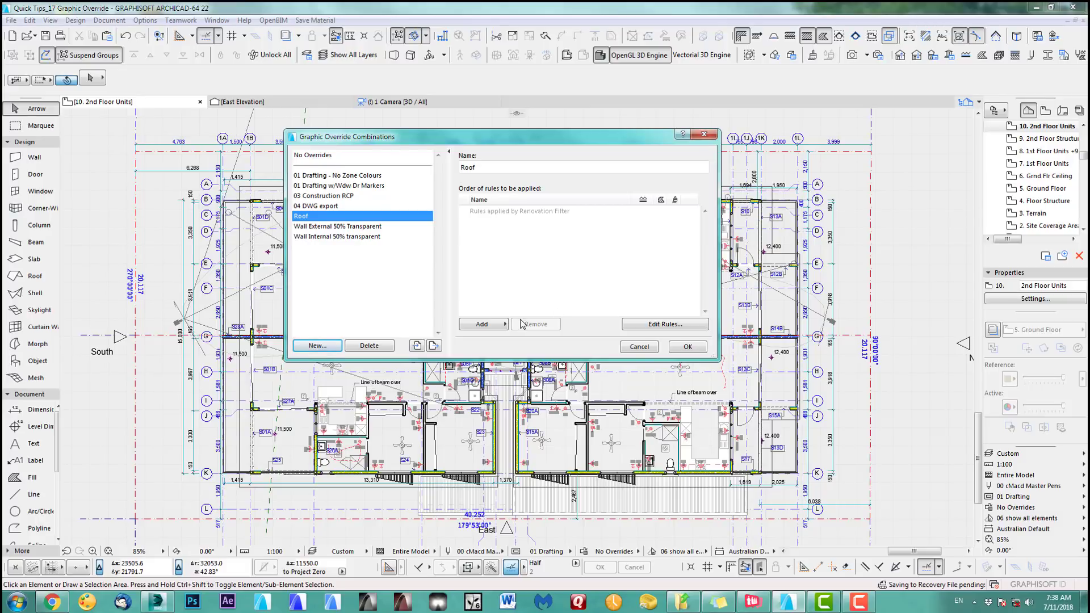
click(481, 324)
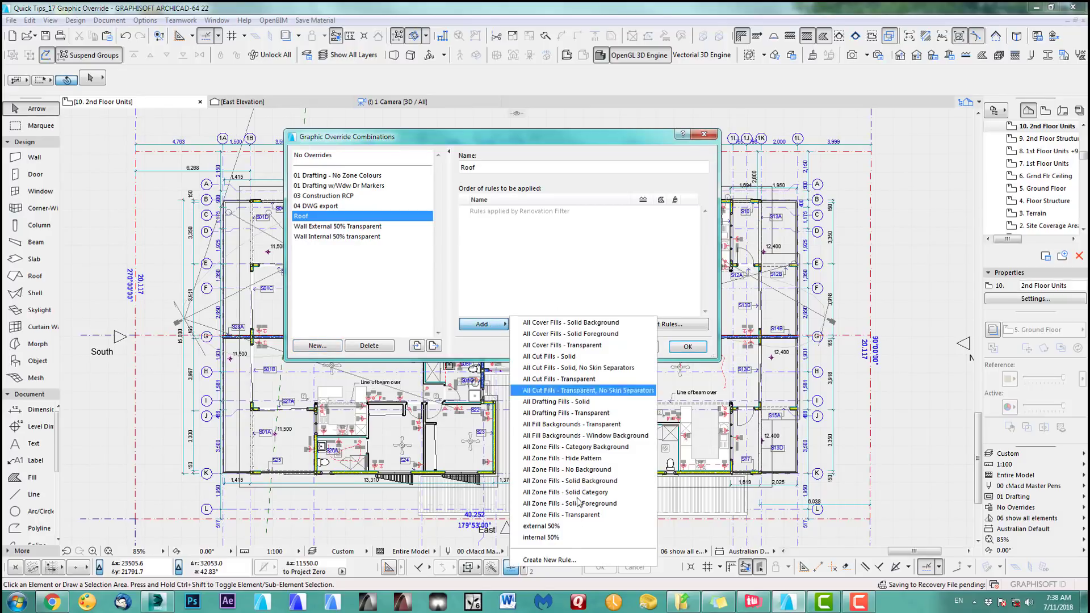
click(549, 560)
text(Roof transparent 50%)
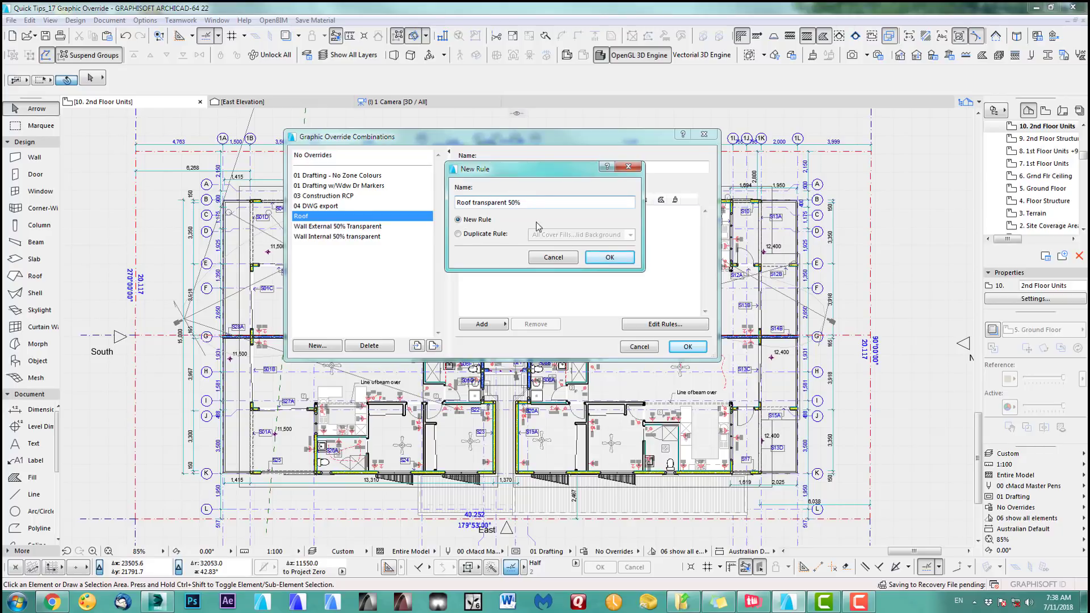
Step: Confirm the Roof transparent 50% rule name and add a Layer criterion to it
click(610, 257)
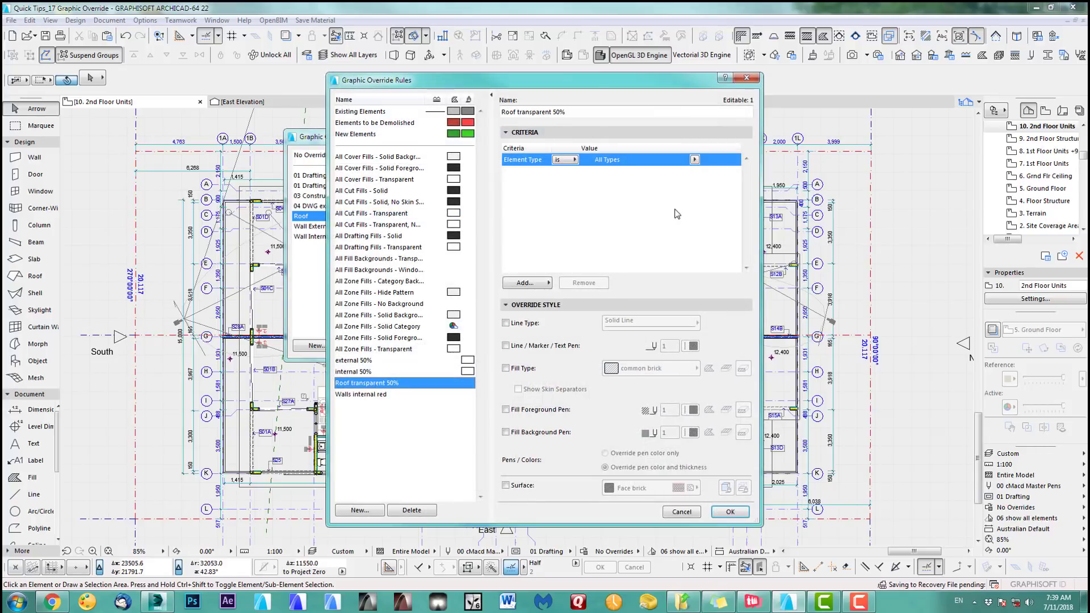
click(695, 159)
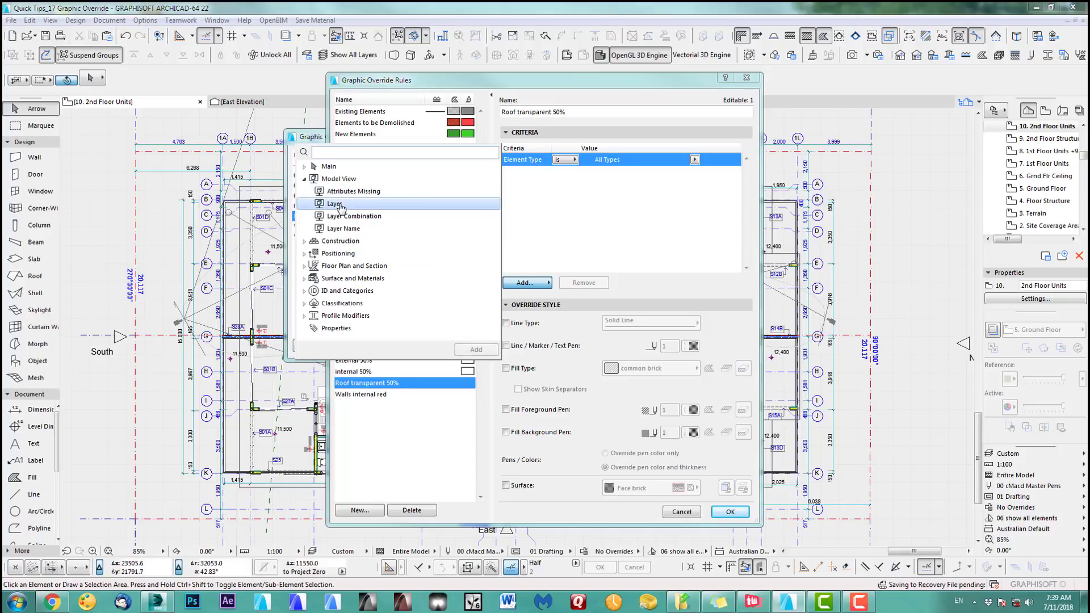
click(695, 173)
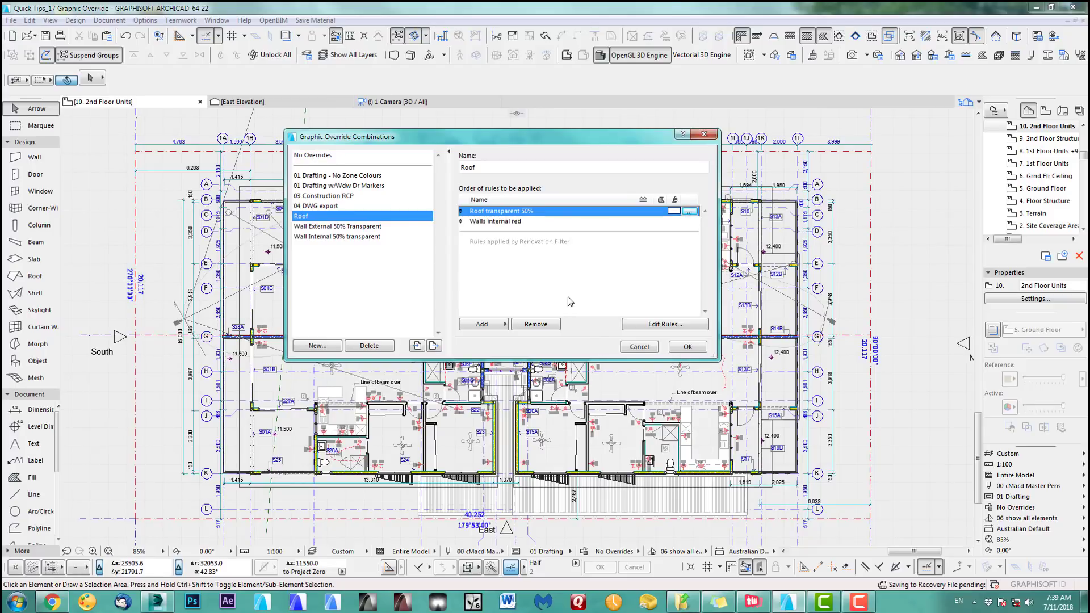
Step: Confirm the Roof combination and move the 3D view inside a unit below the ceiling
click(688, 346)
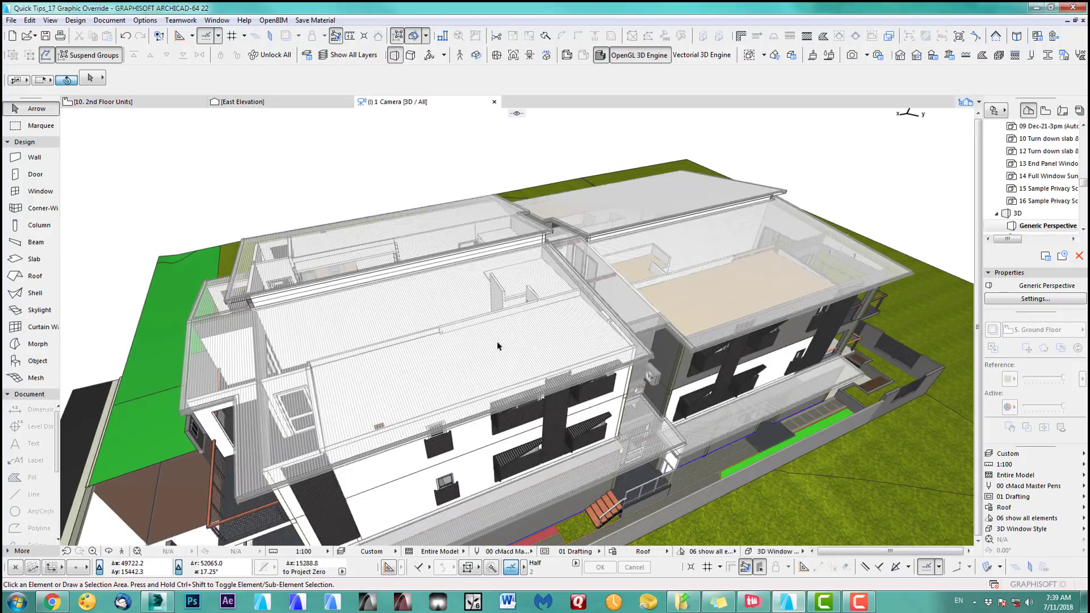
drag(497, 346, 435, 360)
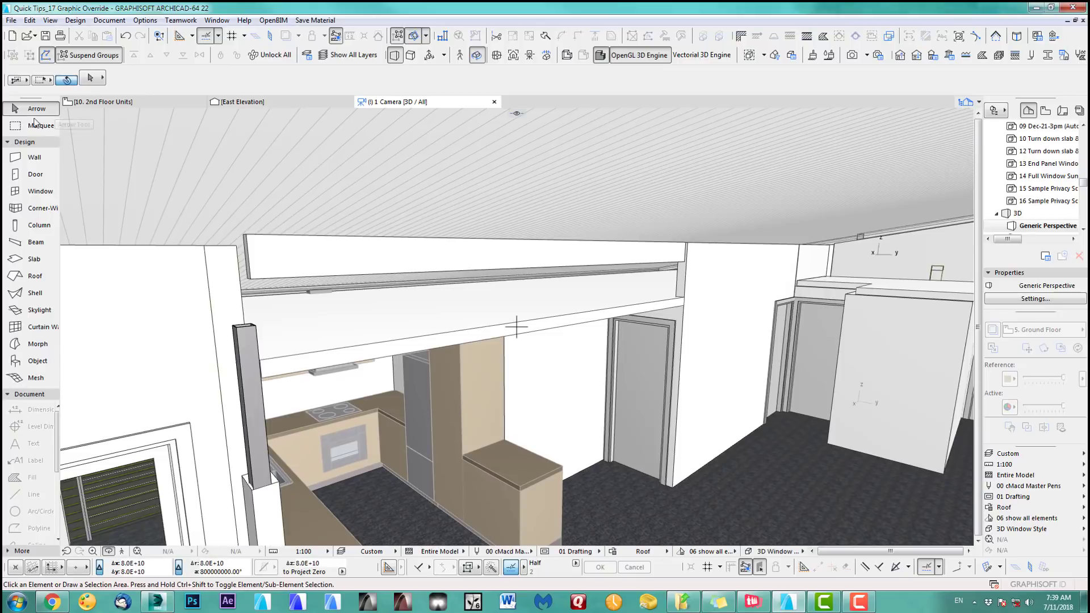
Step: Select the ceiling slab and add its layer to the Roof transparent 50% rule's criteria
click(113, 20)
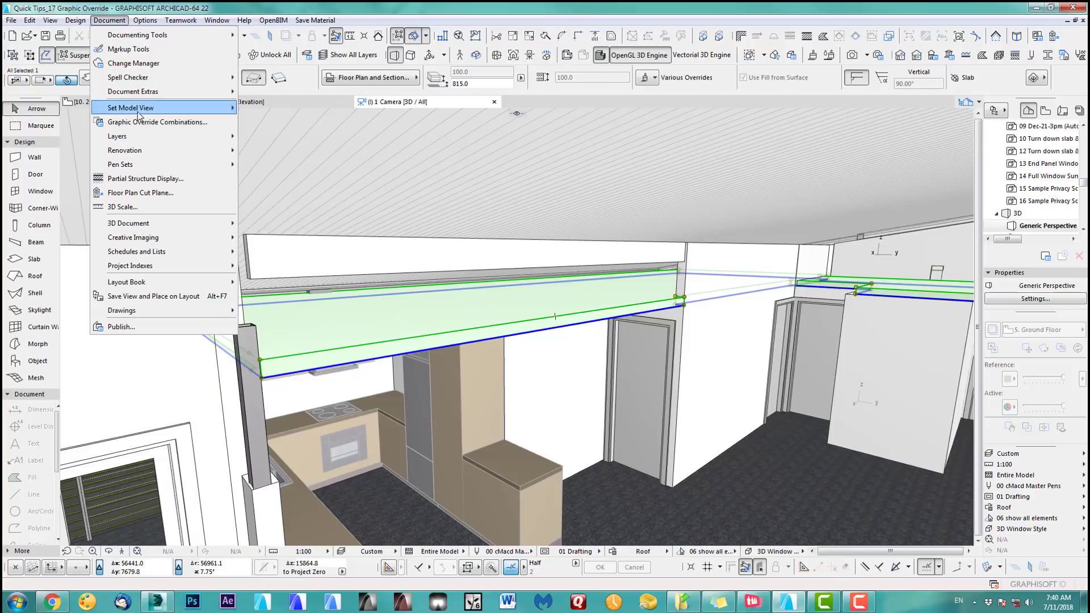
click(163, 123)
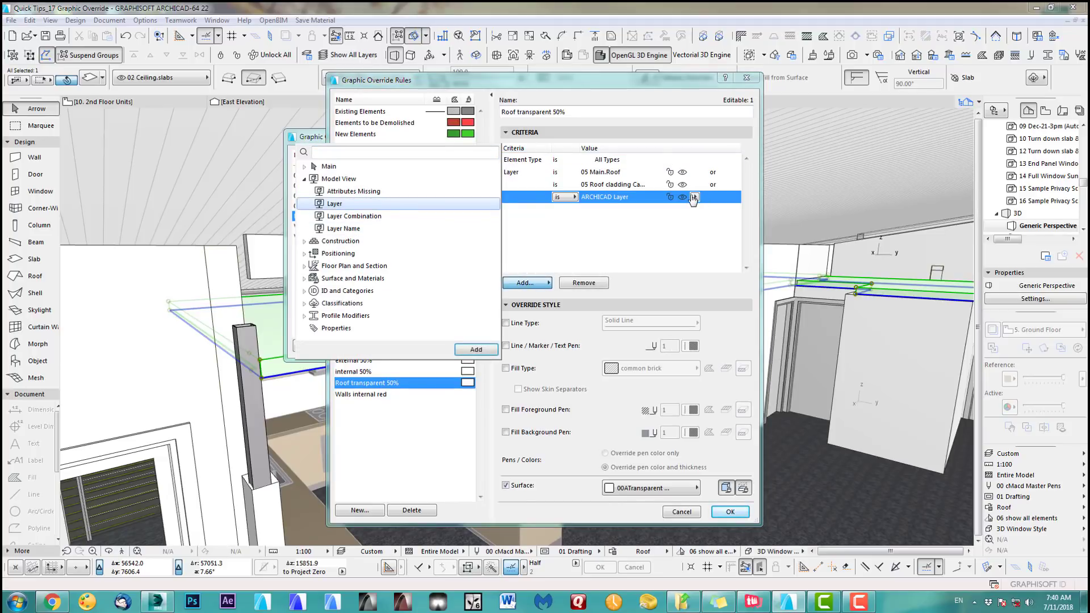
click(729, 511)
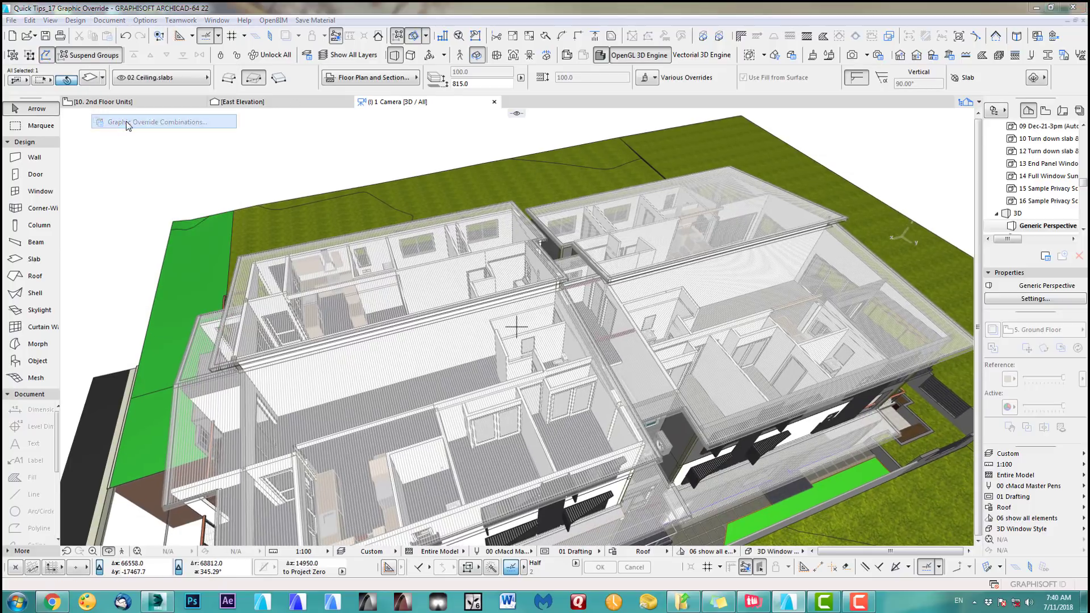
Step: Add a 00 Red surface override to the Walls internal red rule for interior-wall layers
click(163, 121)
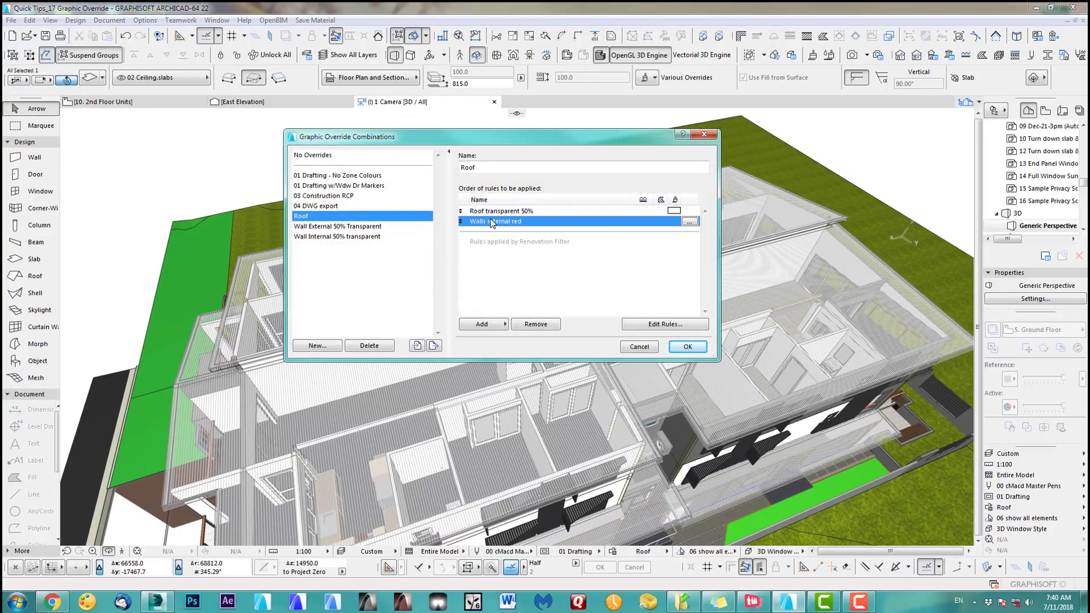
click(666, 325)
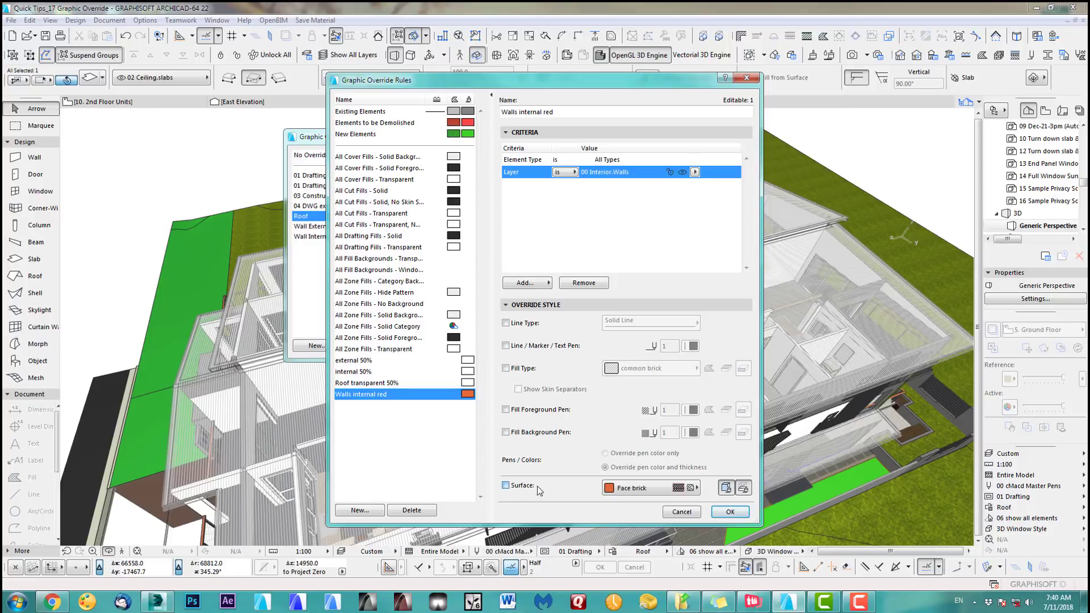
click(507, 485)
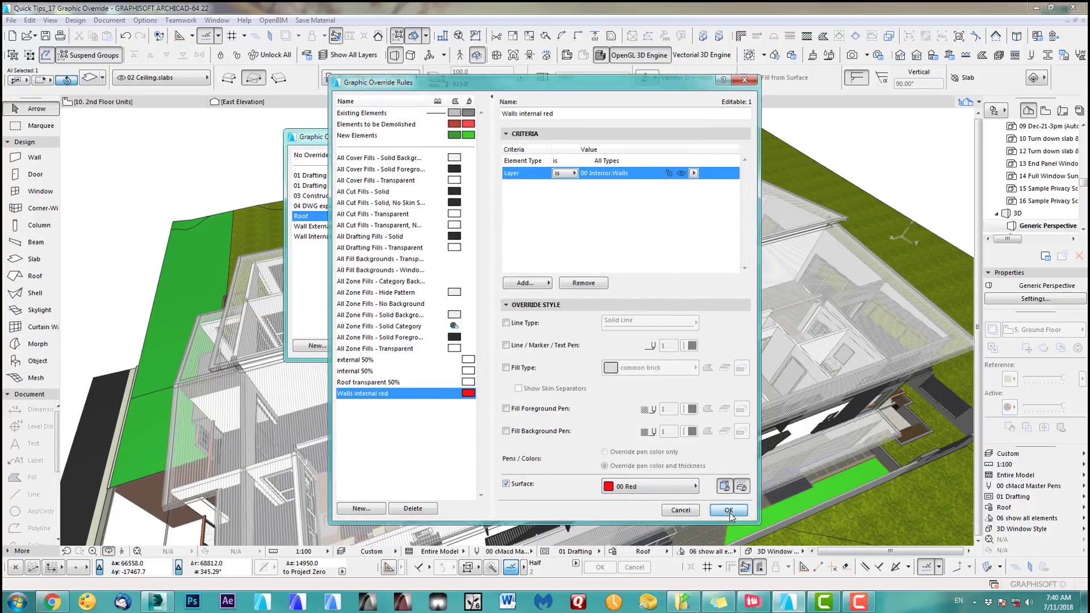
click(729, 510)
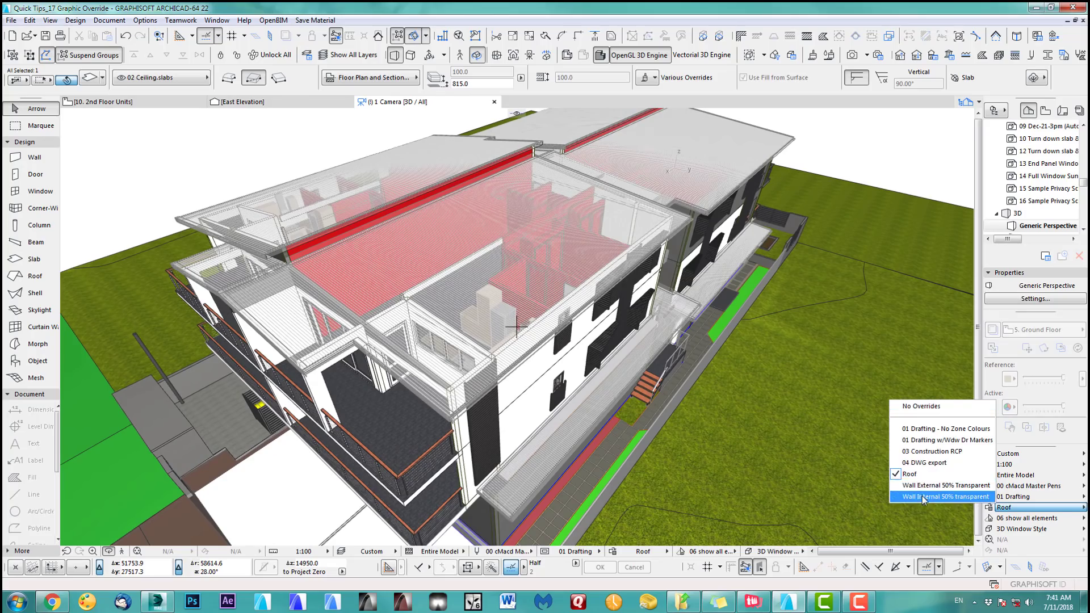
Step: Apply Wall External 50% Transparent, return to Roof, and orbit the model showing red interior walls
click(942, 498)
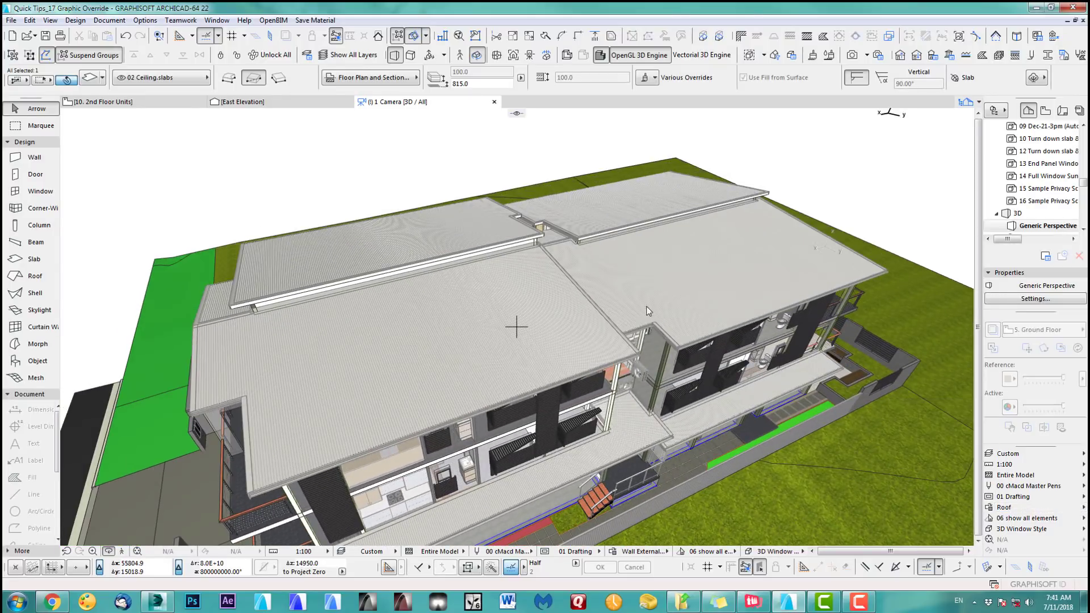
drag(646, 311, 623, 309)
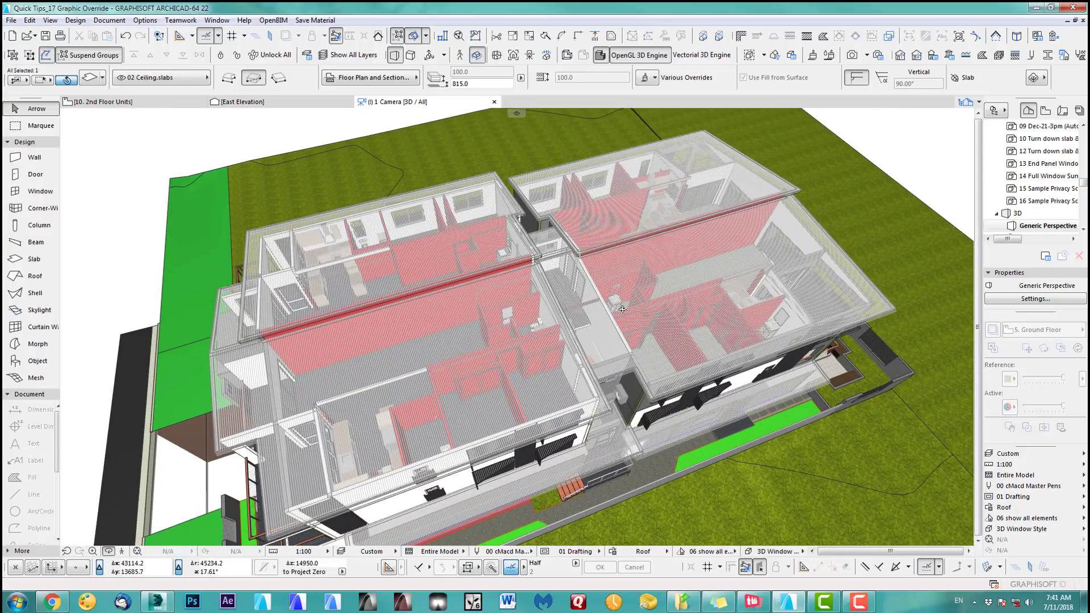
drag(622, 309, 492, 347)
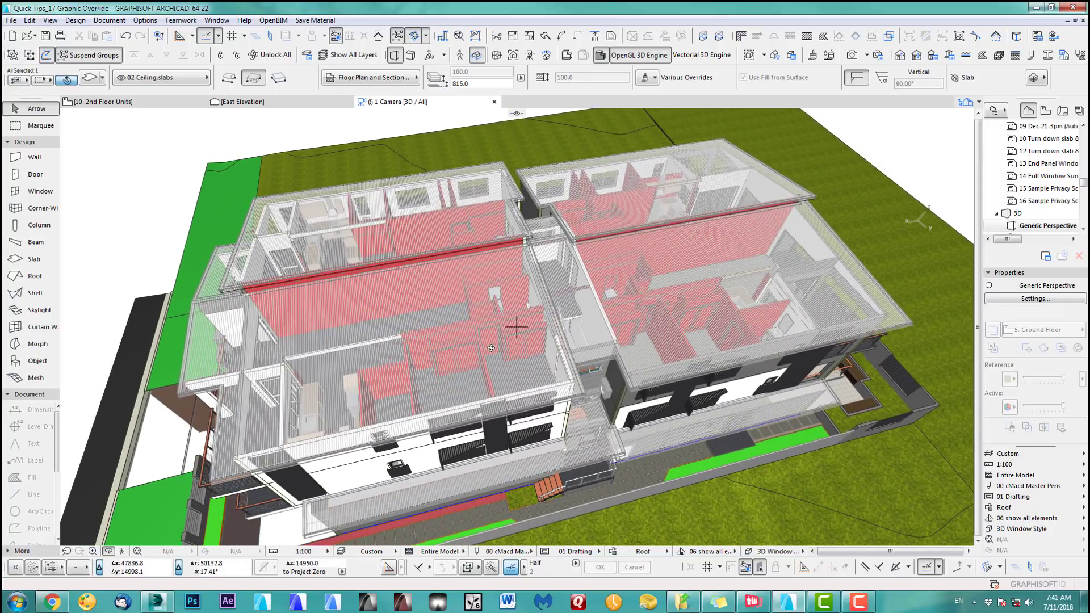